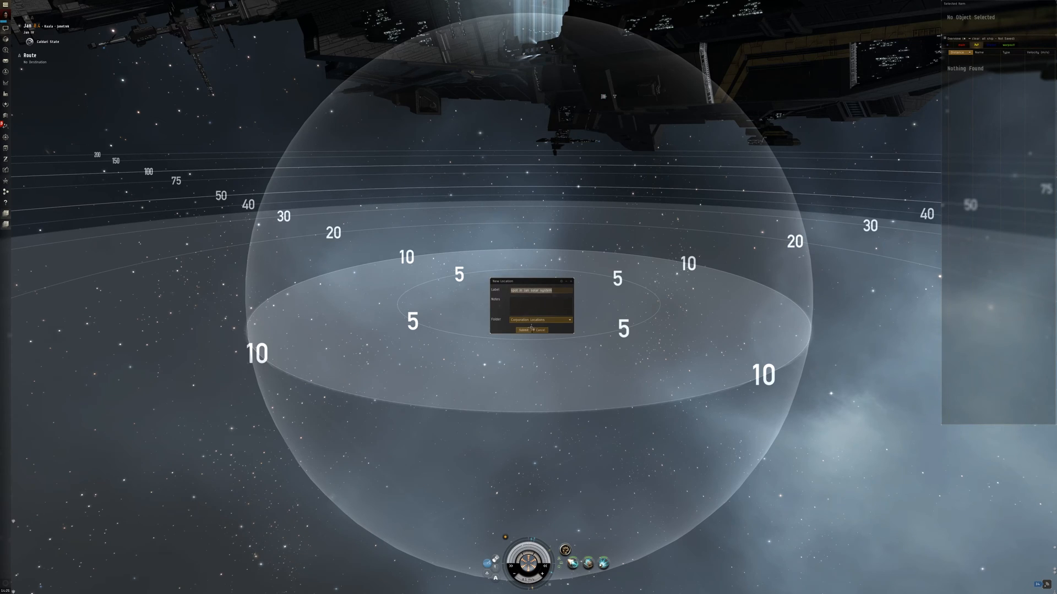
# Save the current spot as a new personal location bookmark with the default label and folder
pyautogui.click(570, 319)
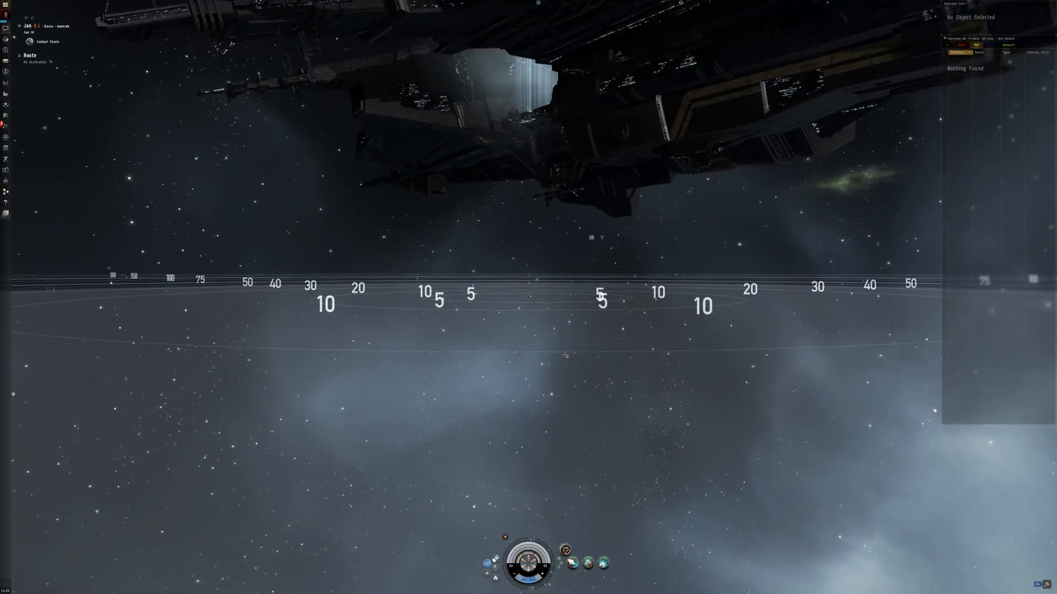
# Bring up the station's context menu of available actions
pyautogui.rightClick(566, 356)
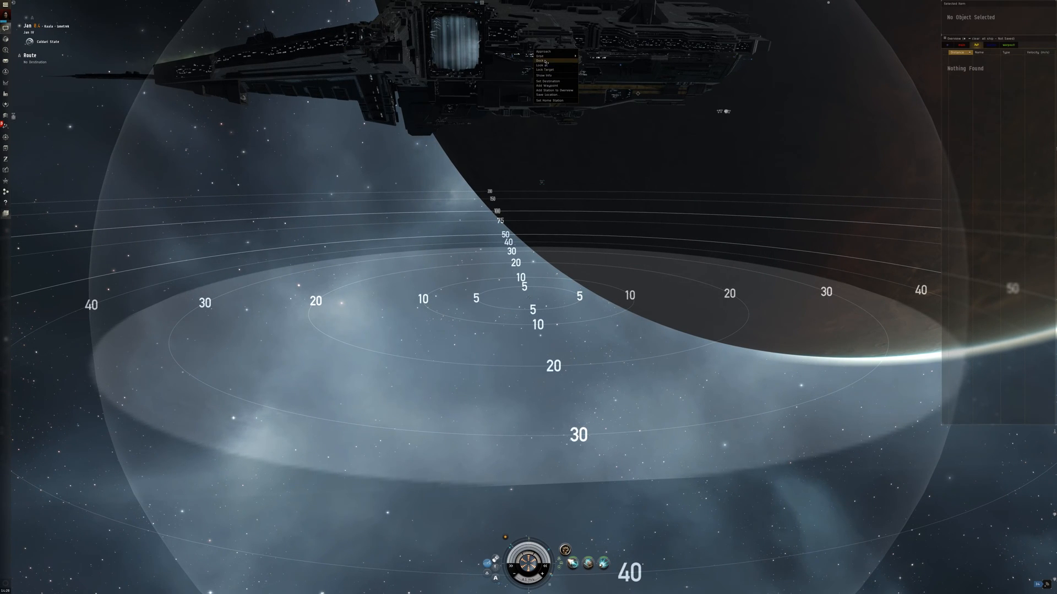
# Warp the ship to the station, then bring up the menu of destinations in this system
pyautogui.click(543, 61)
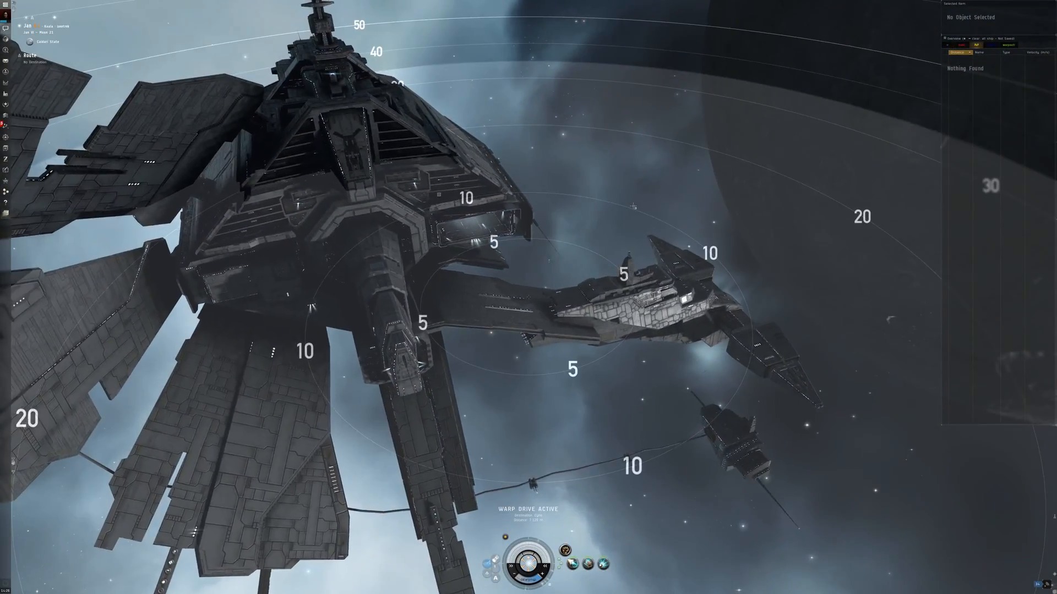
pyautogui.rightClick(634, 207)
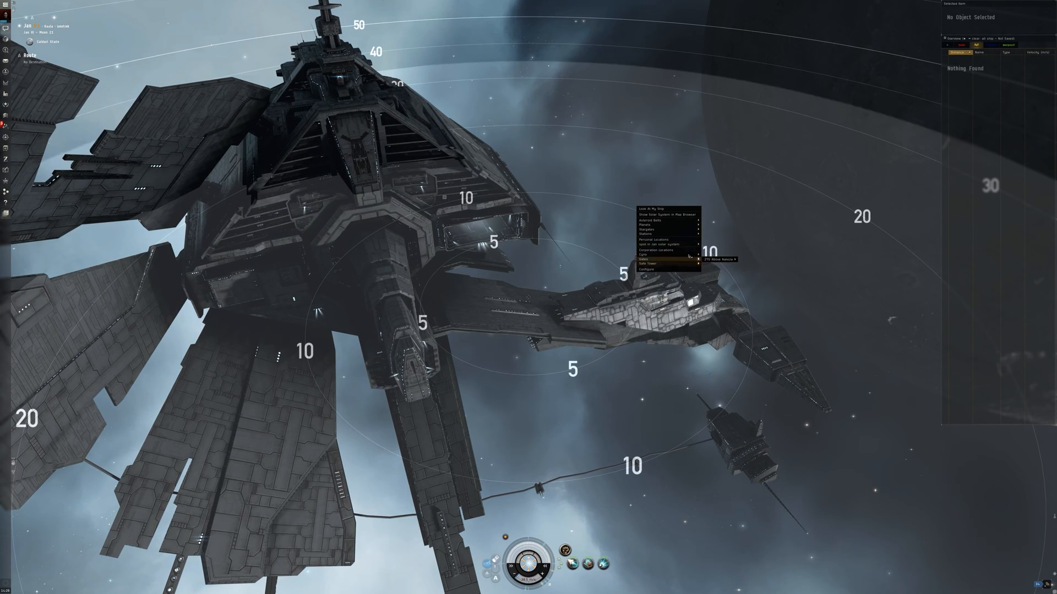